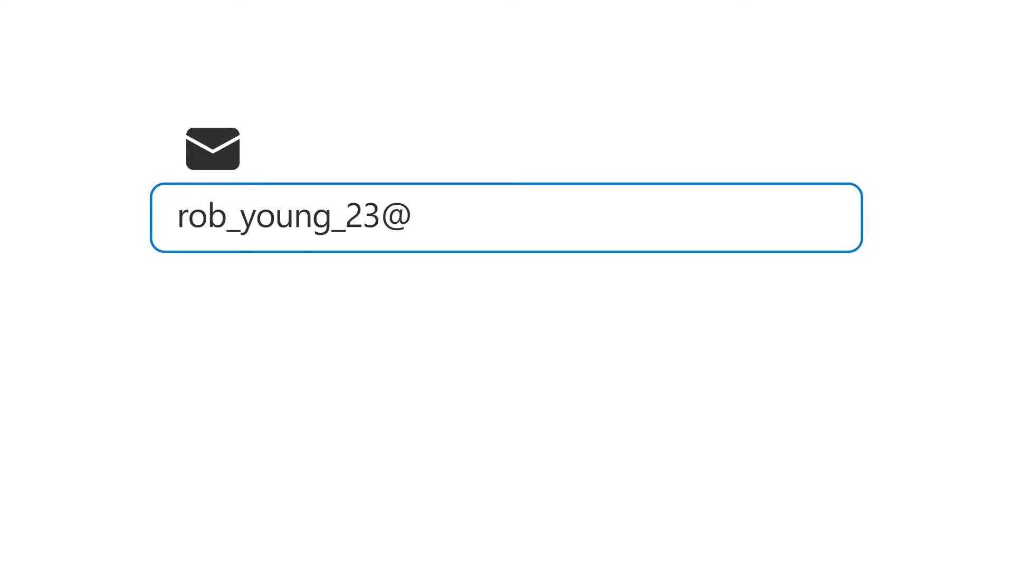
type("outlook.com")
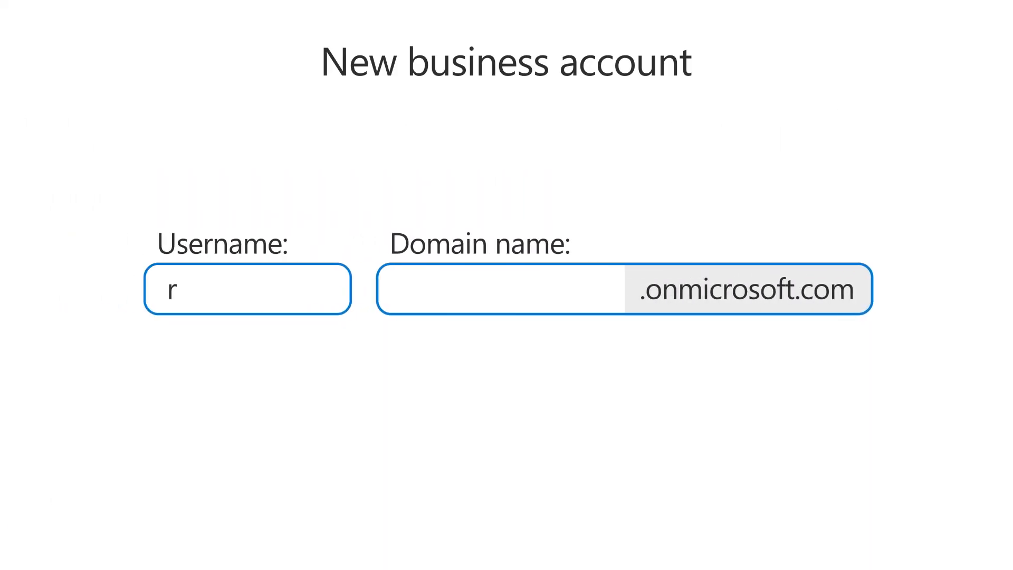
type("contoso")
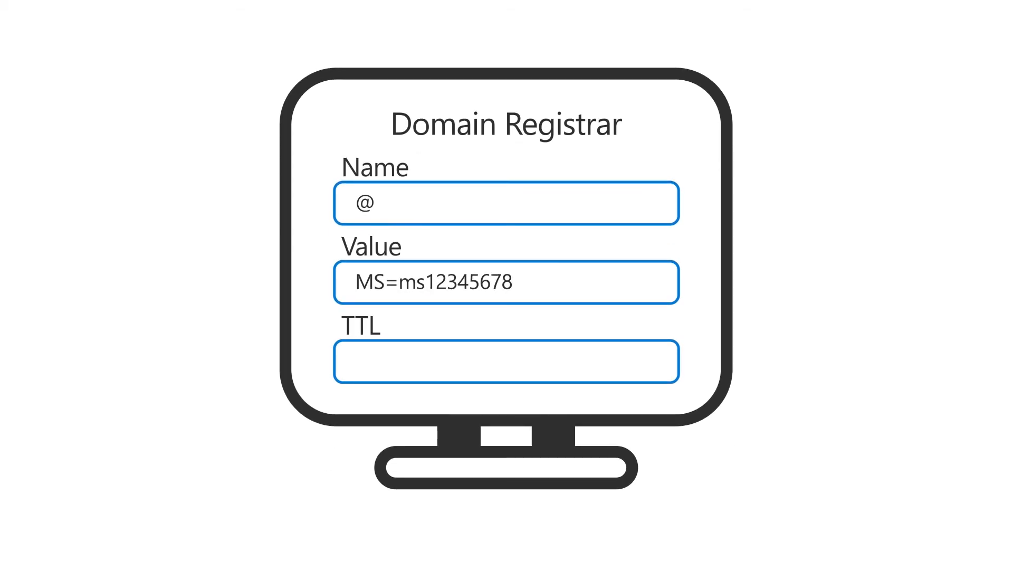
type("3600")
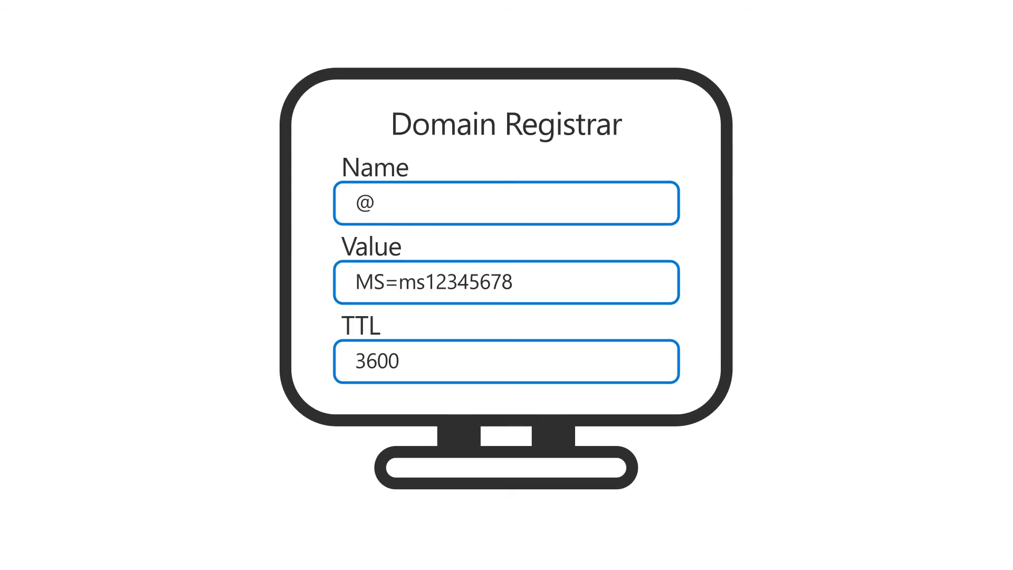